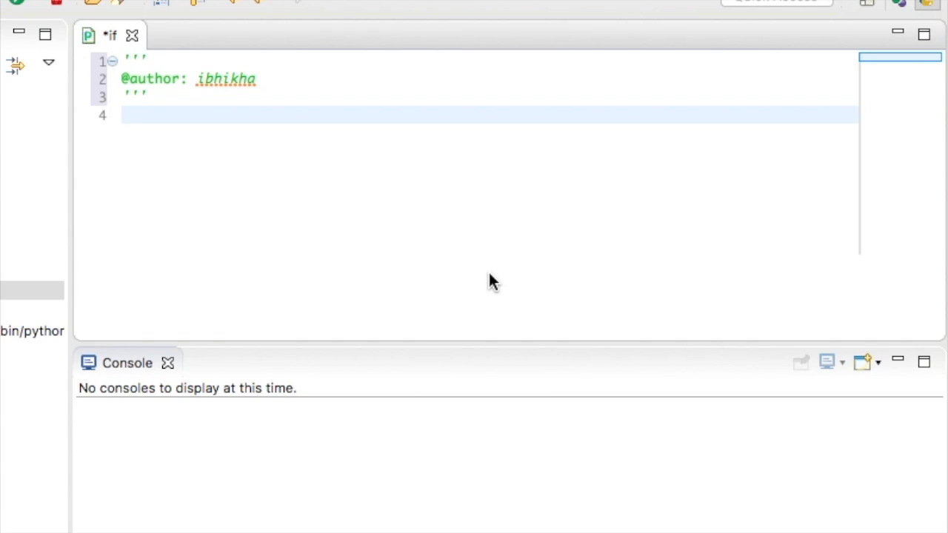
mouse_move(151, 122)
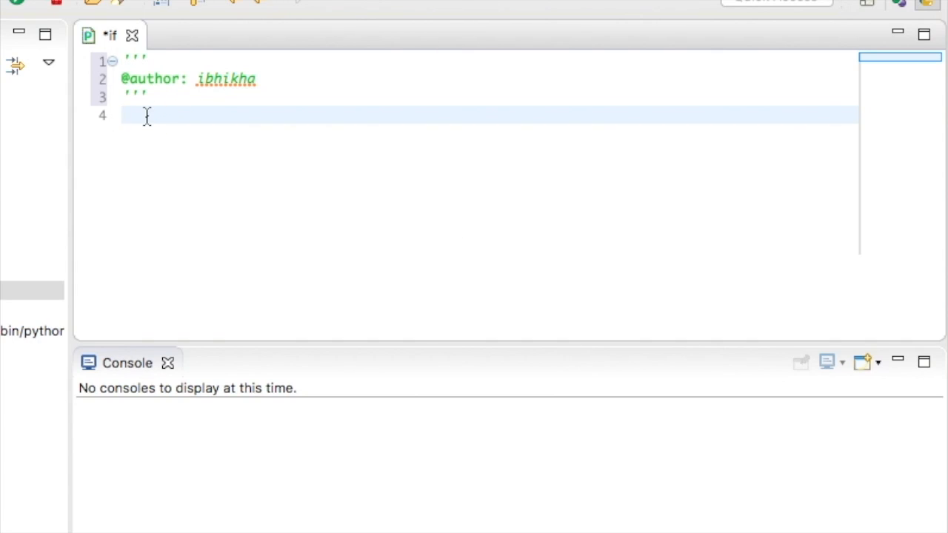
Step: On line 4, assign the string "Hello99" to a variable named password
click(130, 115)
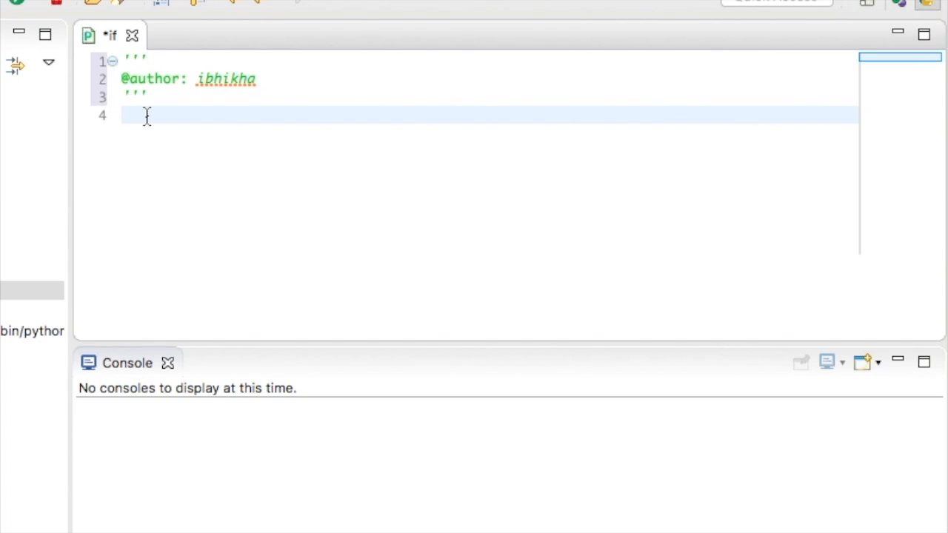
click(126, 115)
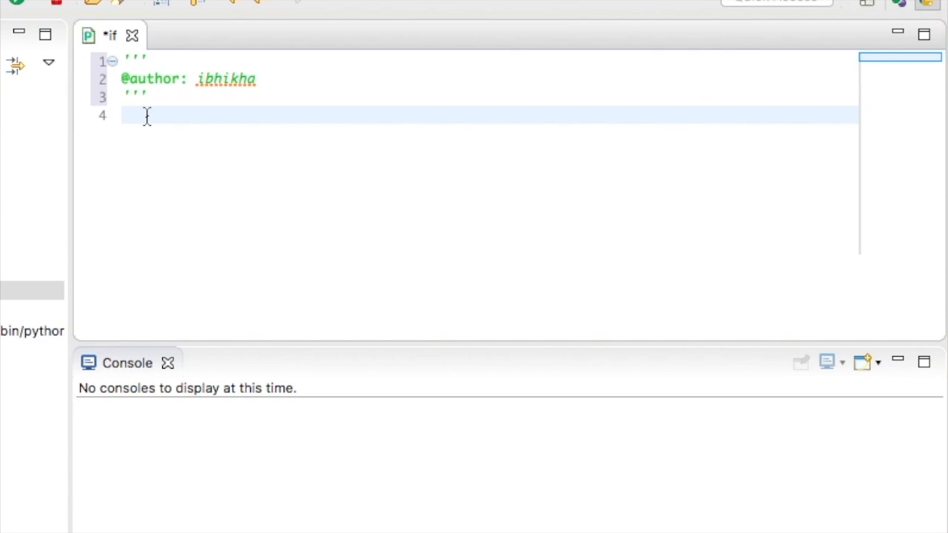
text(password =)
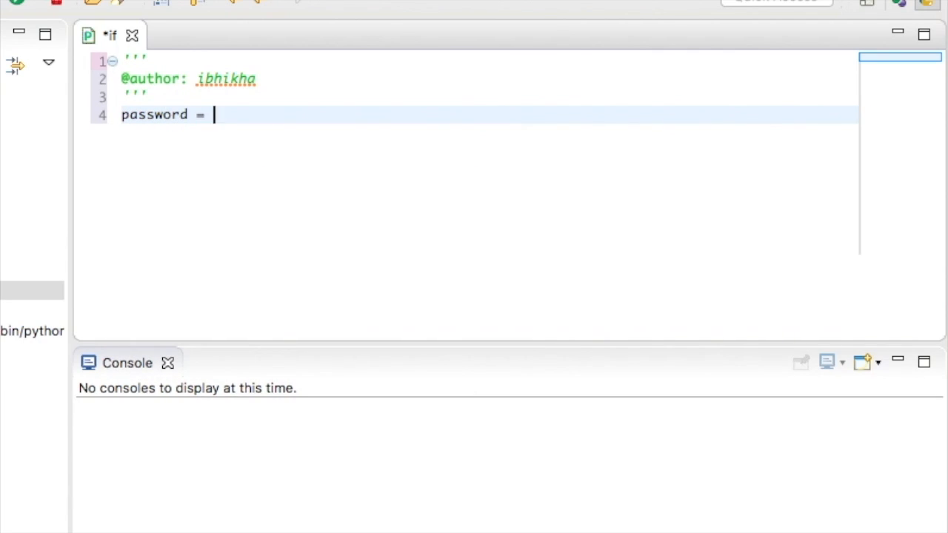
text("")
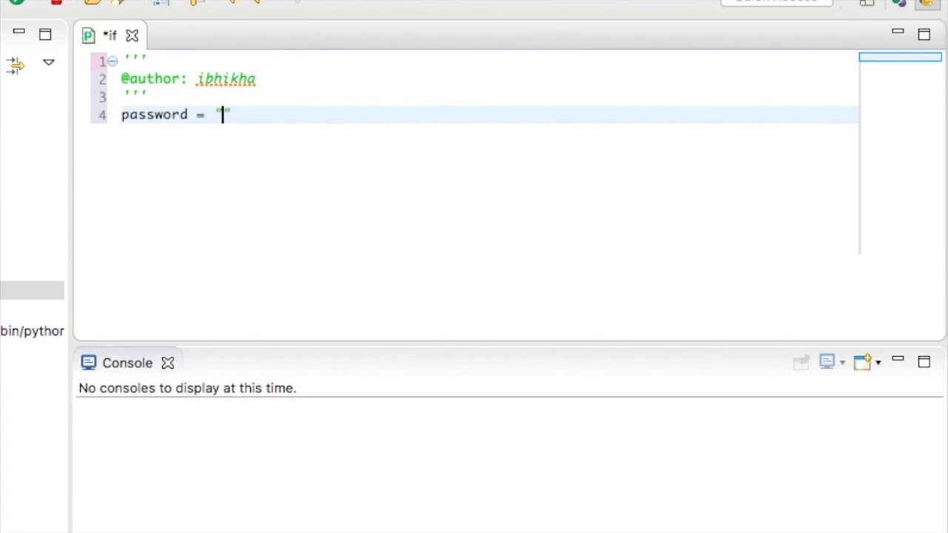
text(Hello)
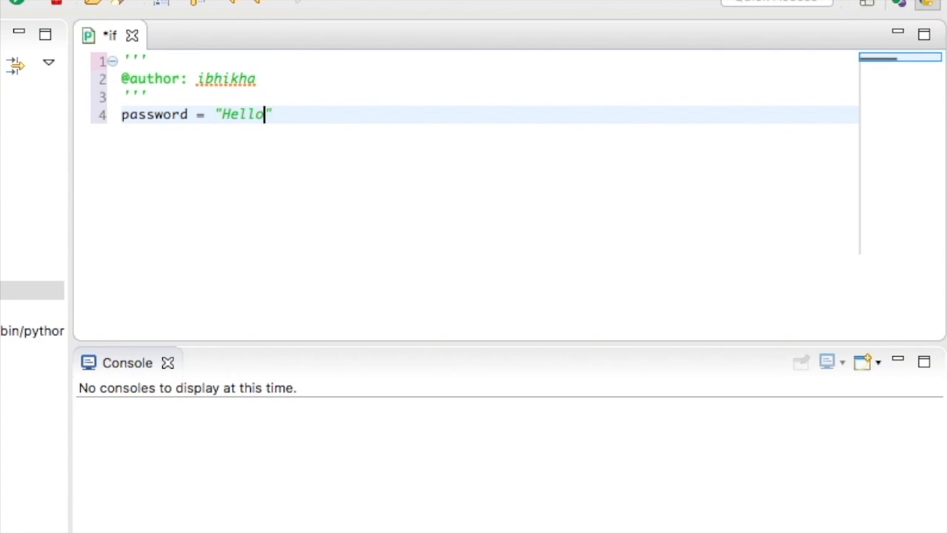
text(99)
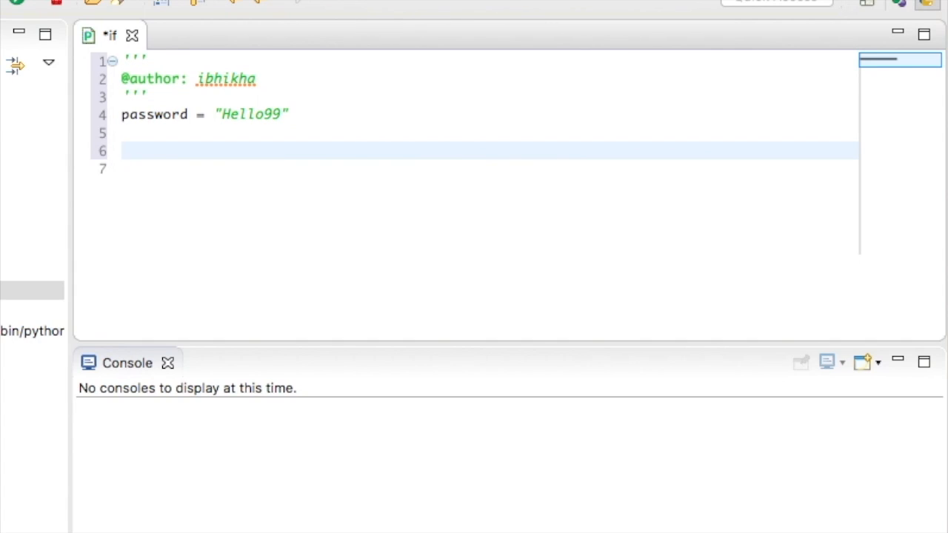
Step: Add passwordInput = input("Enter Password") to read the user's password
text(passwor)
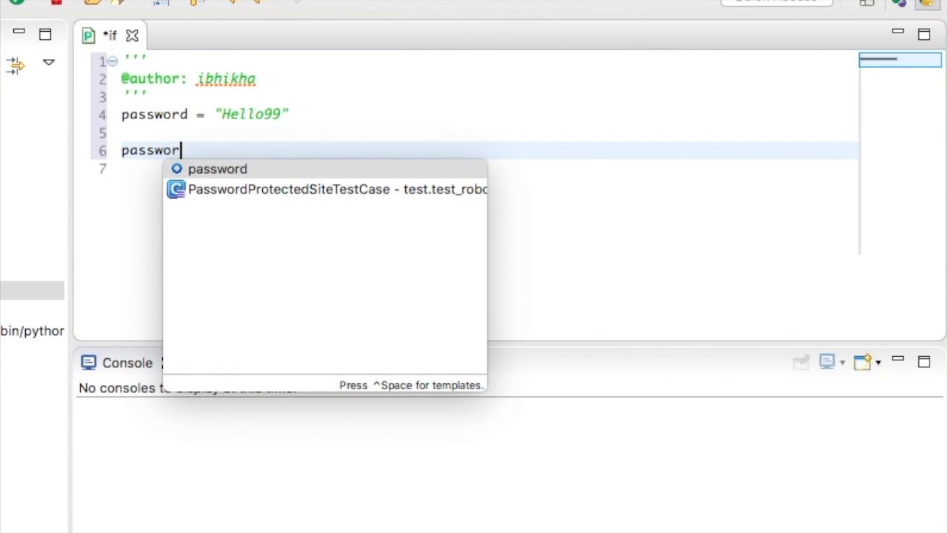
text(dInput)
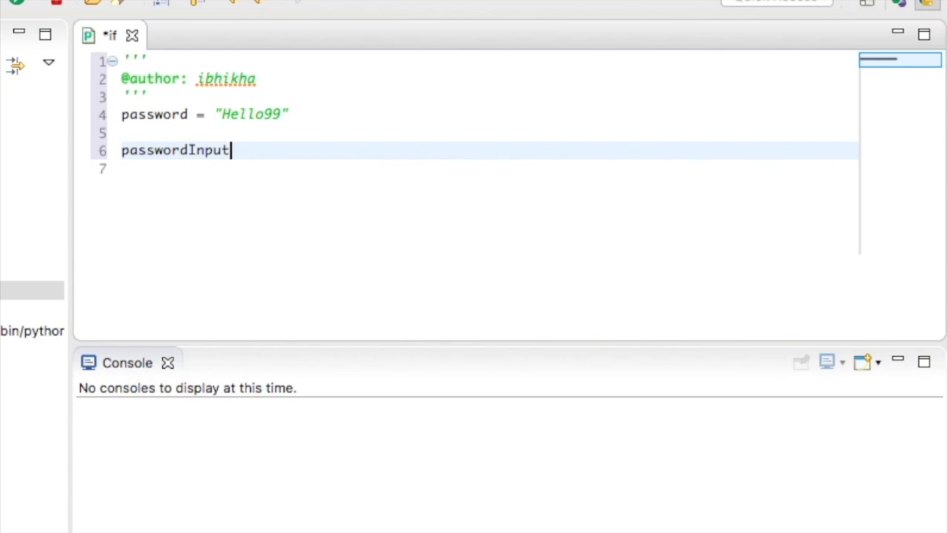
double_click(174, 151)
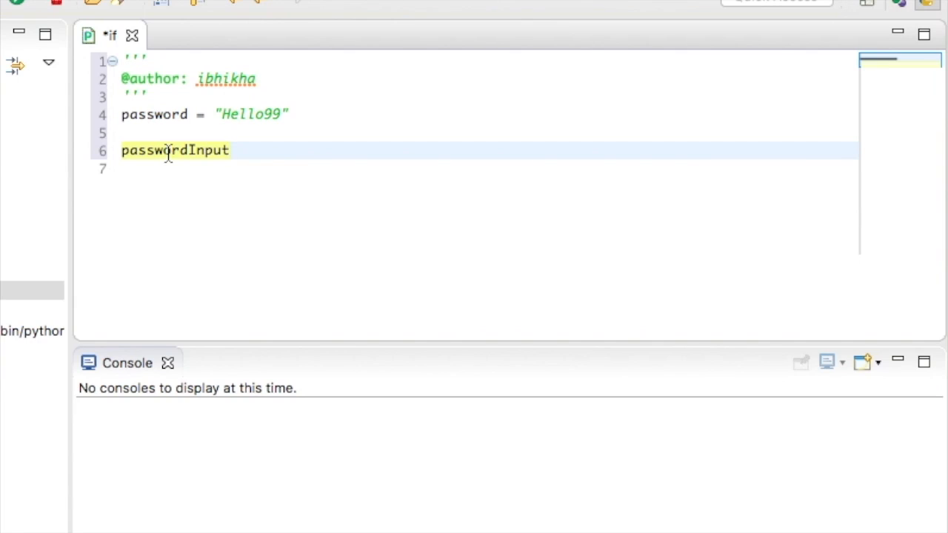
text(=)
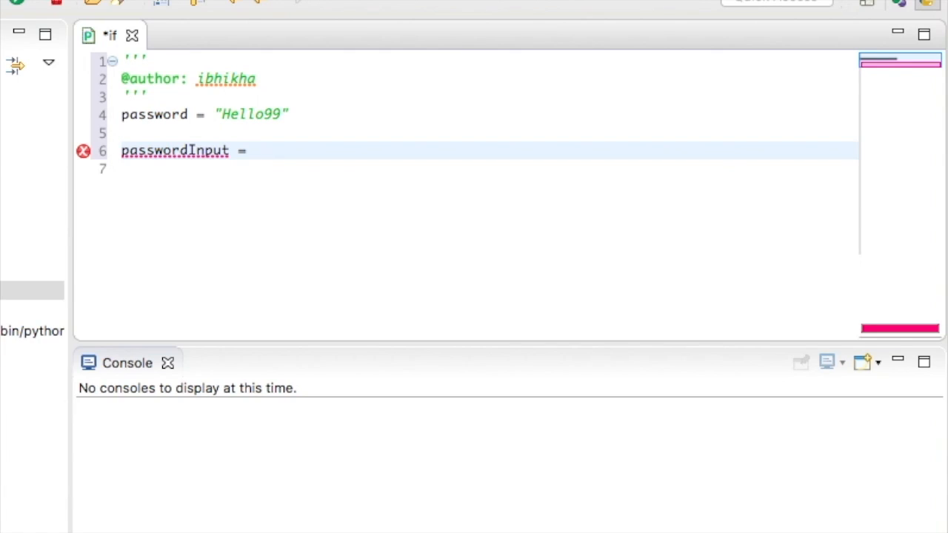
text(inp)
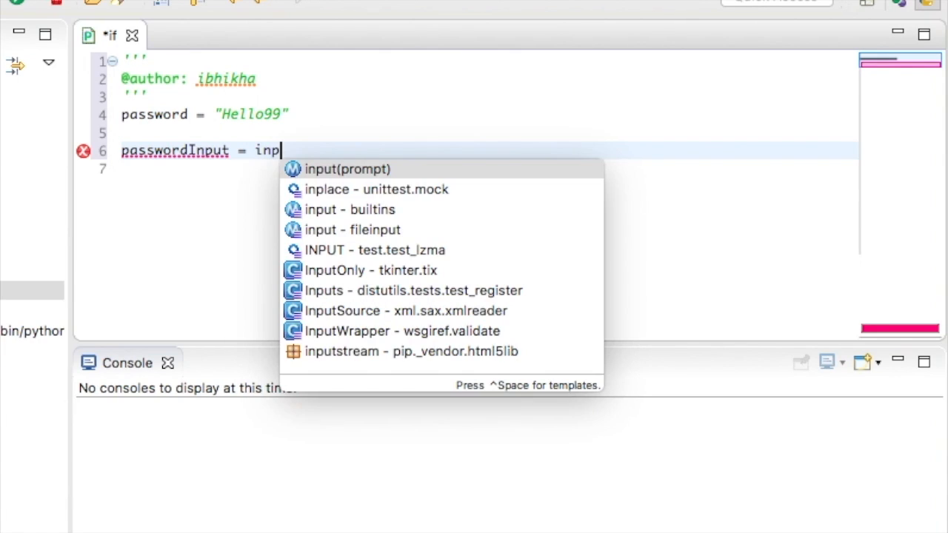
click(347, 169)
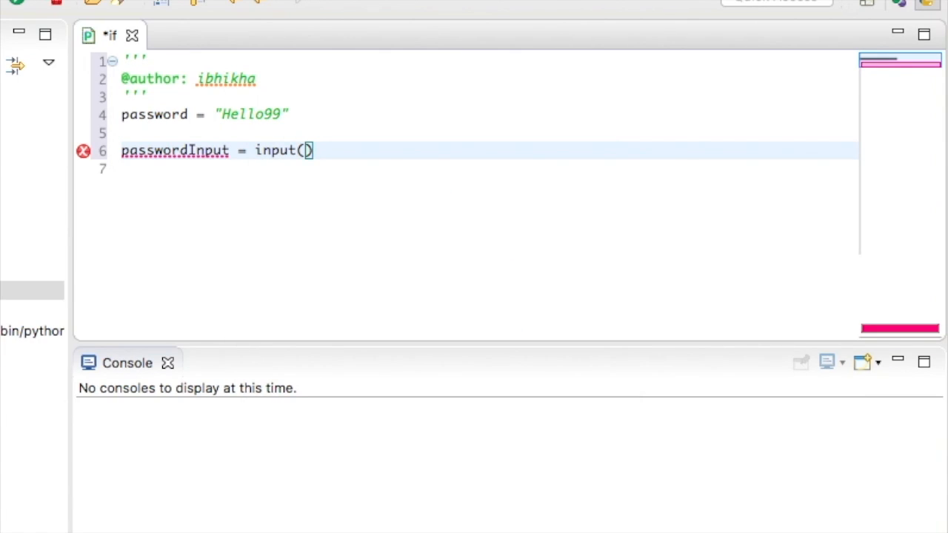
text("Enter P)
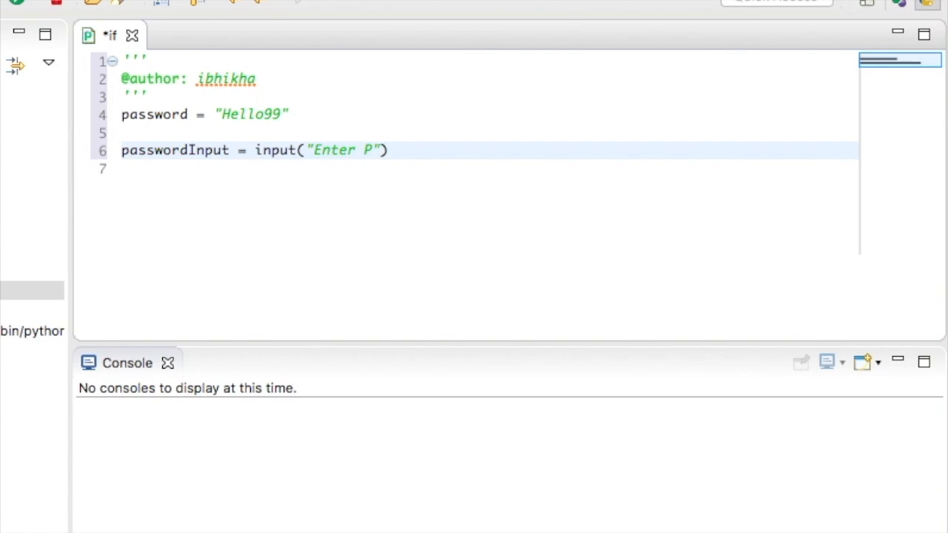
text(assword)
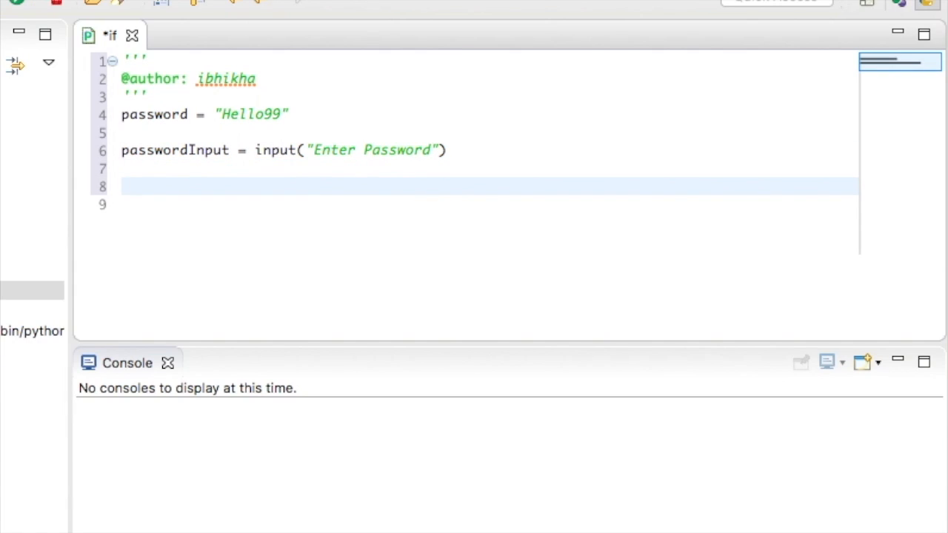
Step: Write an if statement comparing password == passwordInput
text(if)
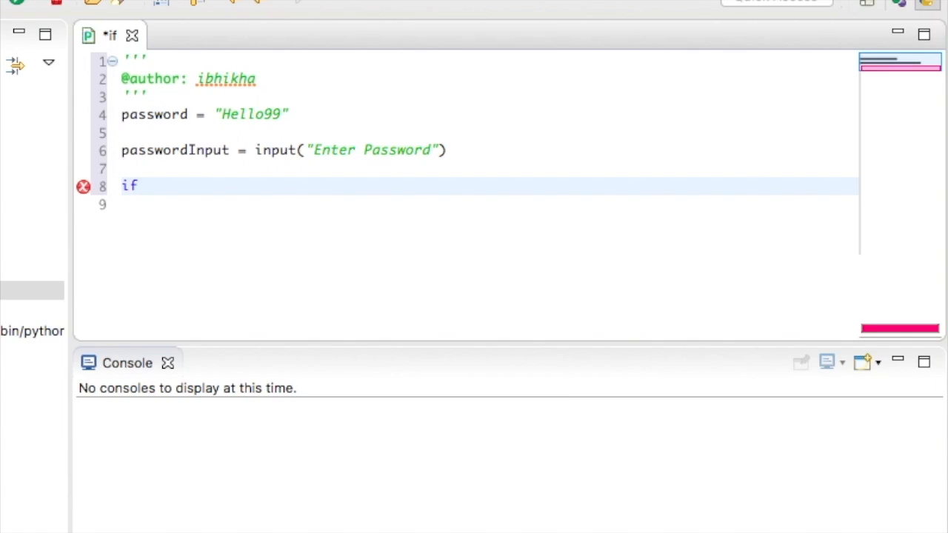
text(" ")
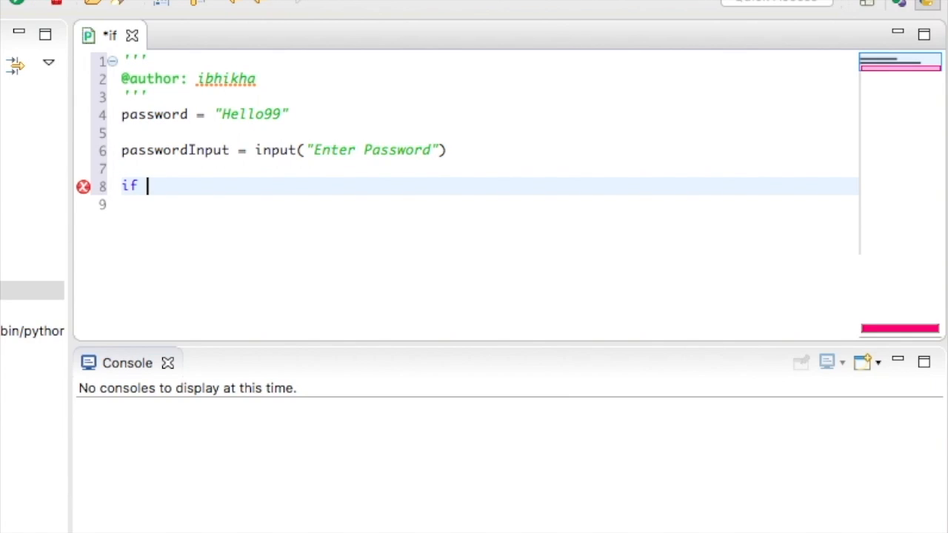
mouse_move(154, 114)
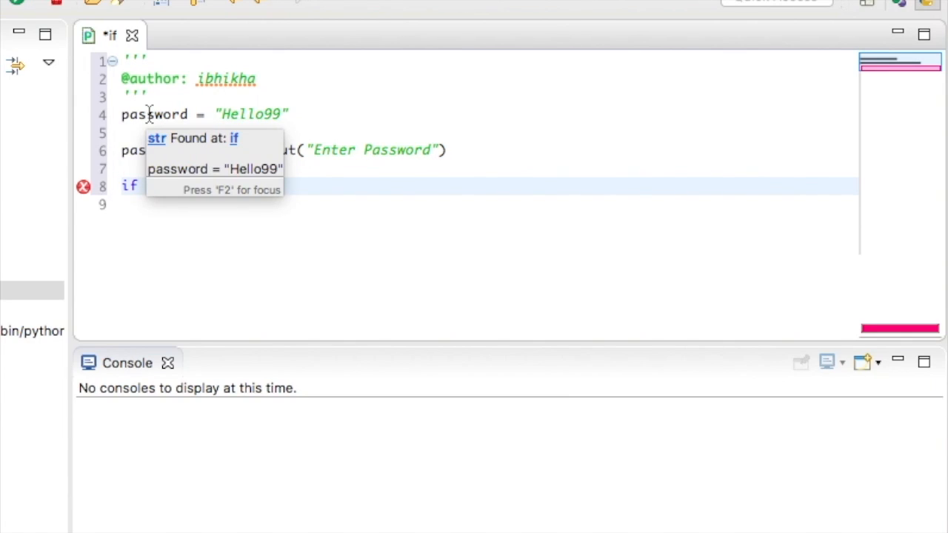
double_click(154, 113)
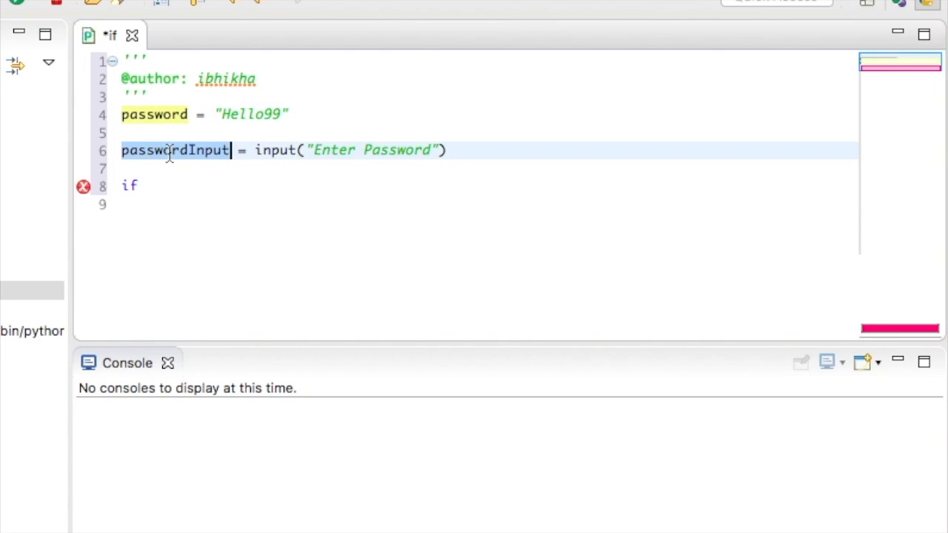
click(148, 186)
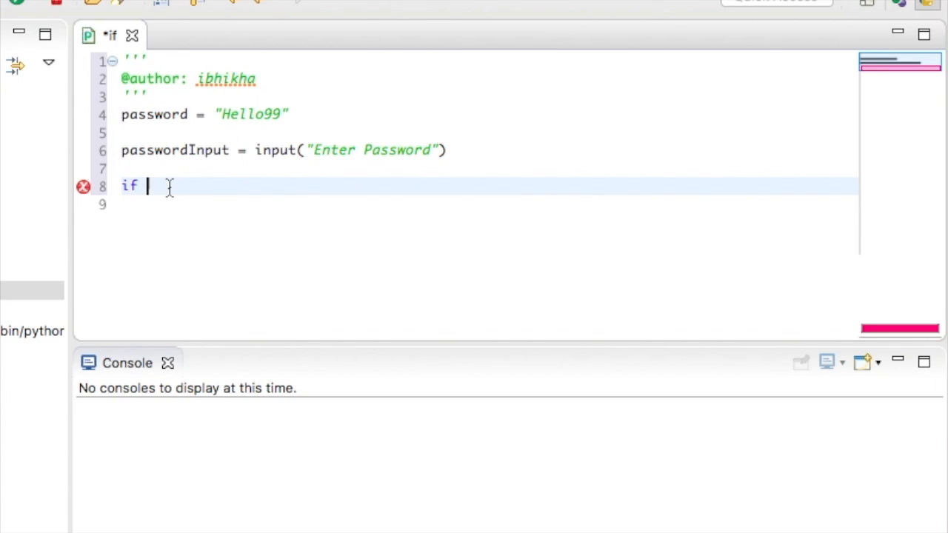
text(password)
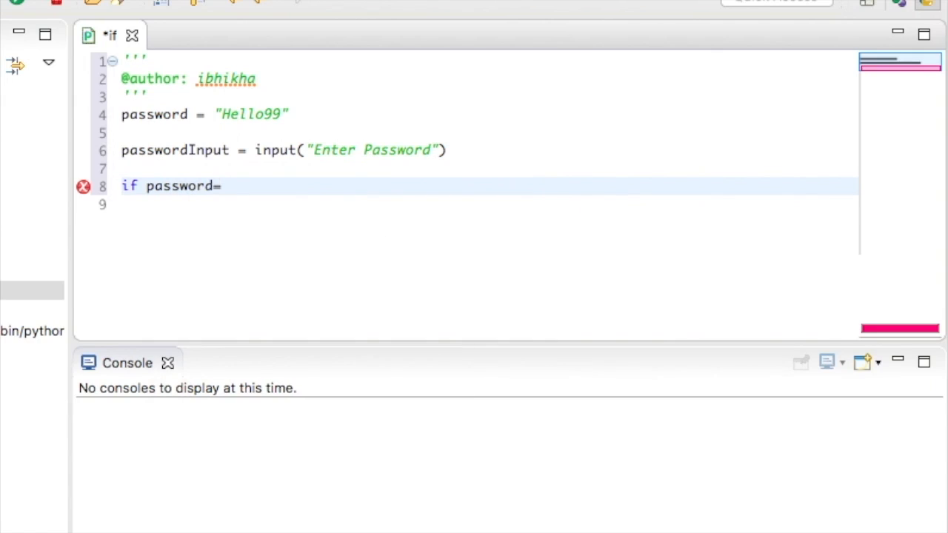
text(==)
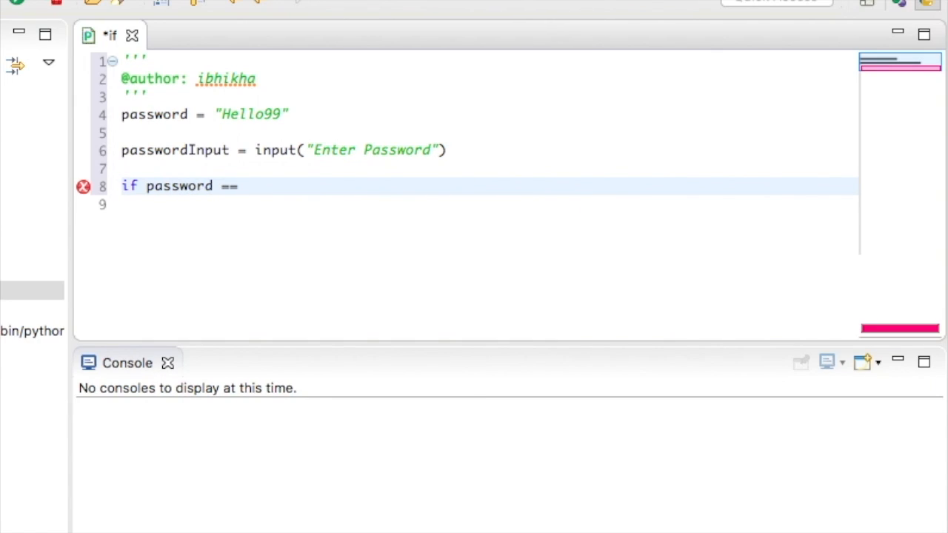
click(239, 186)
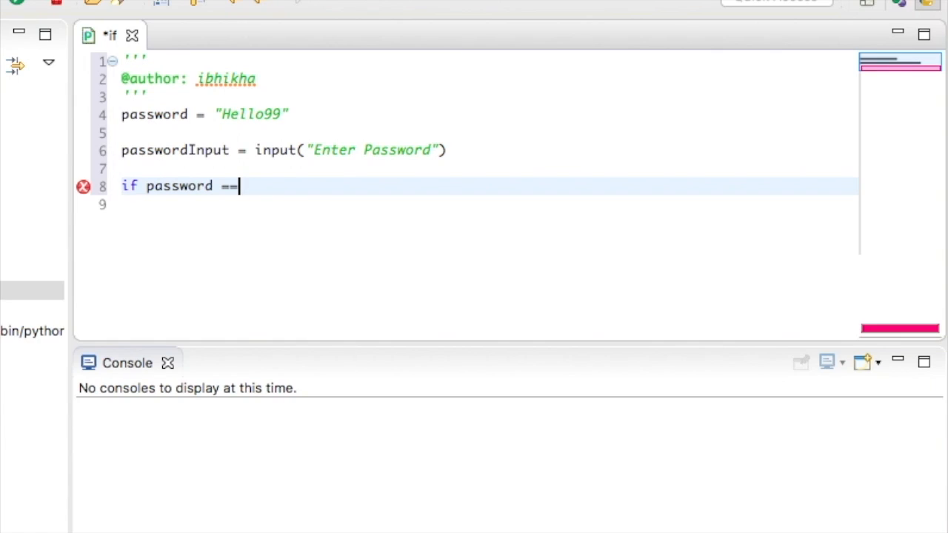
text(" ")
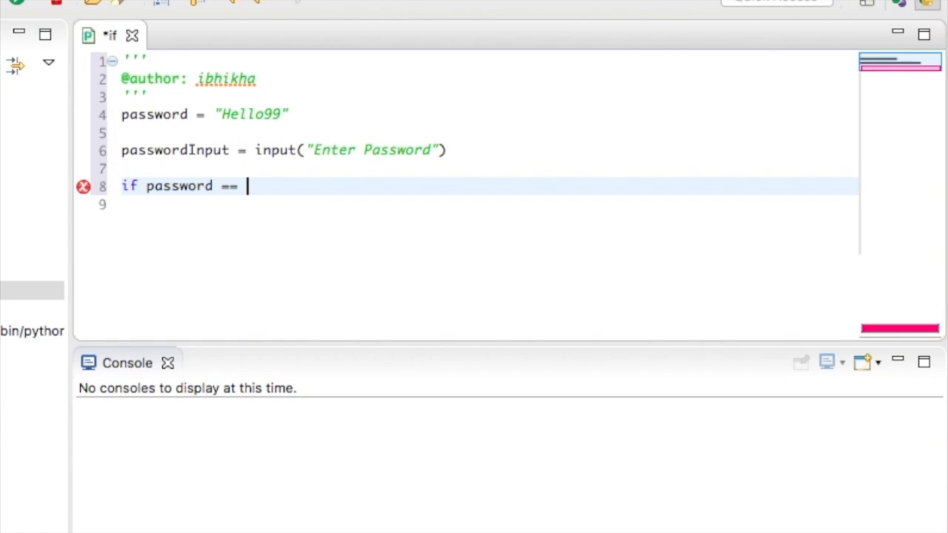
text(passwordInput:)
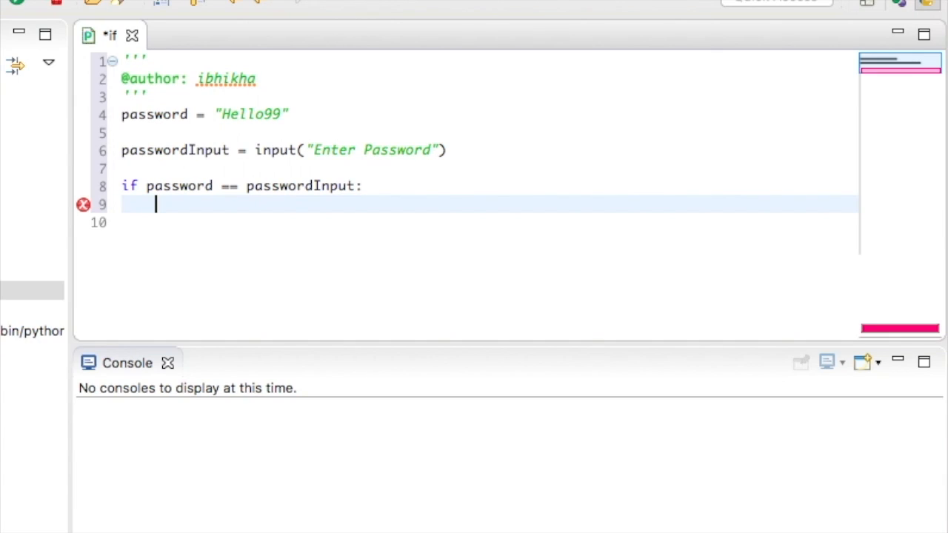
Step: Inside the if block, add print("Access Granted")
right_click(155, 203)
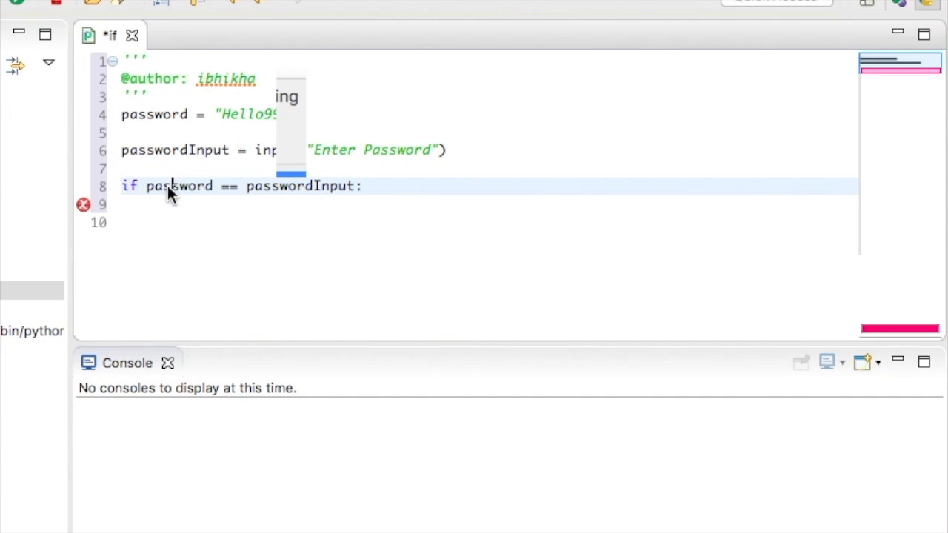
double_click(179, 185)
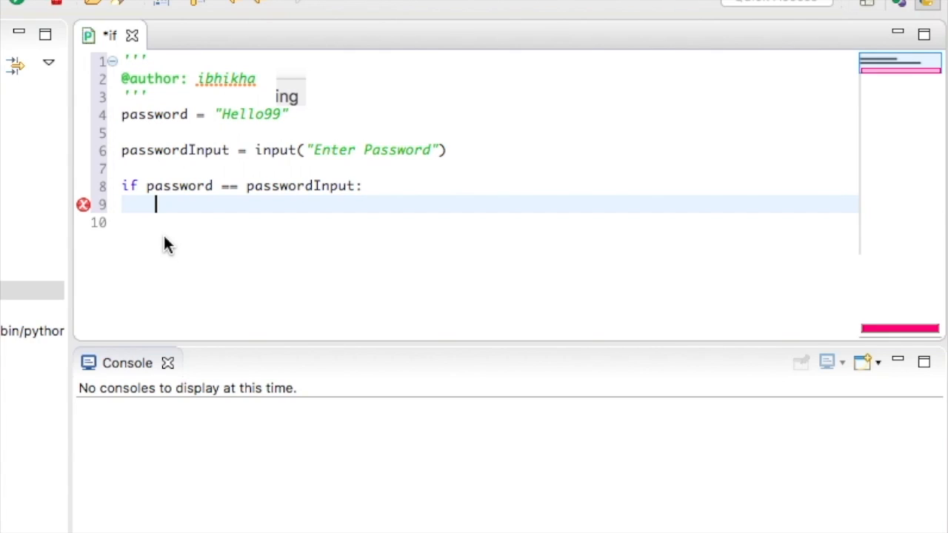
text(print()
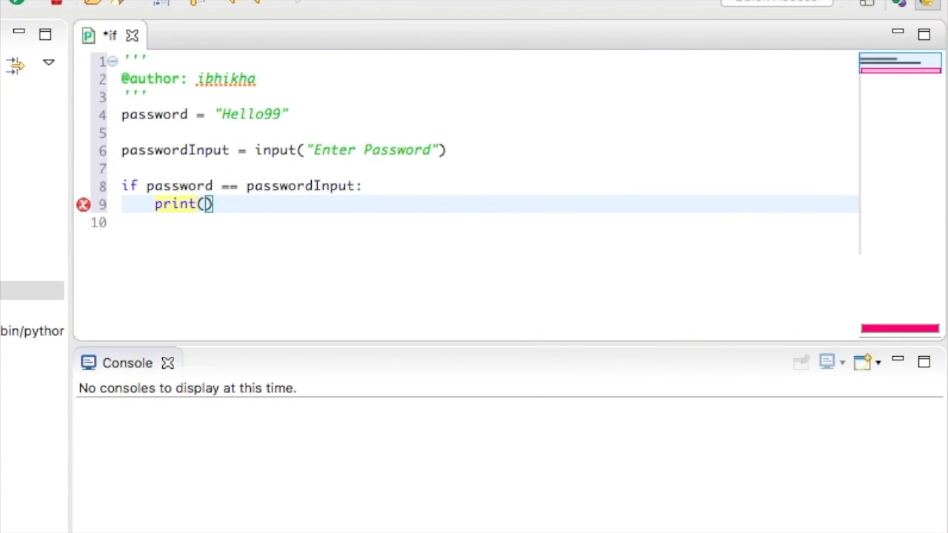
text("")
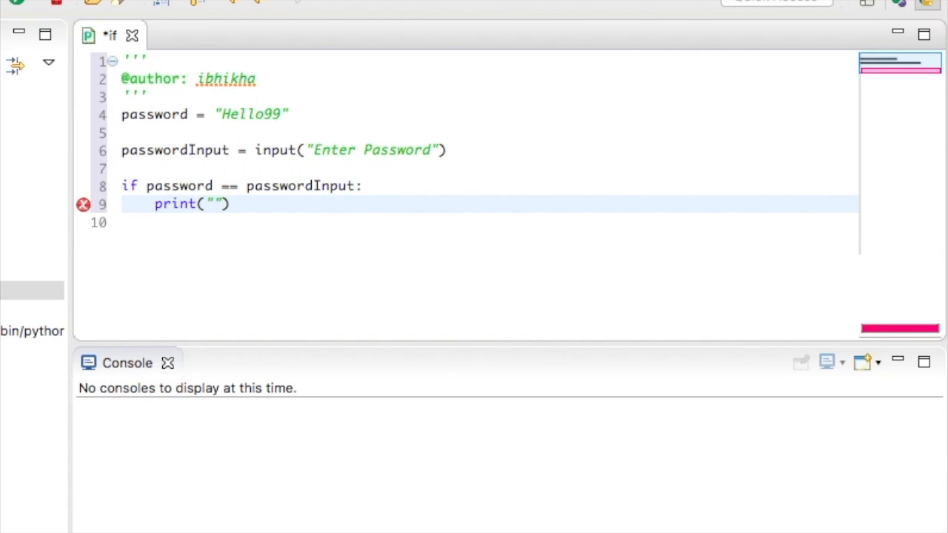
text(Access Granted)
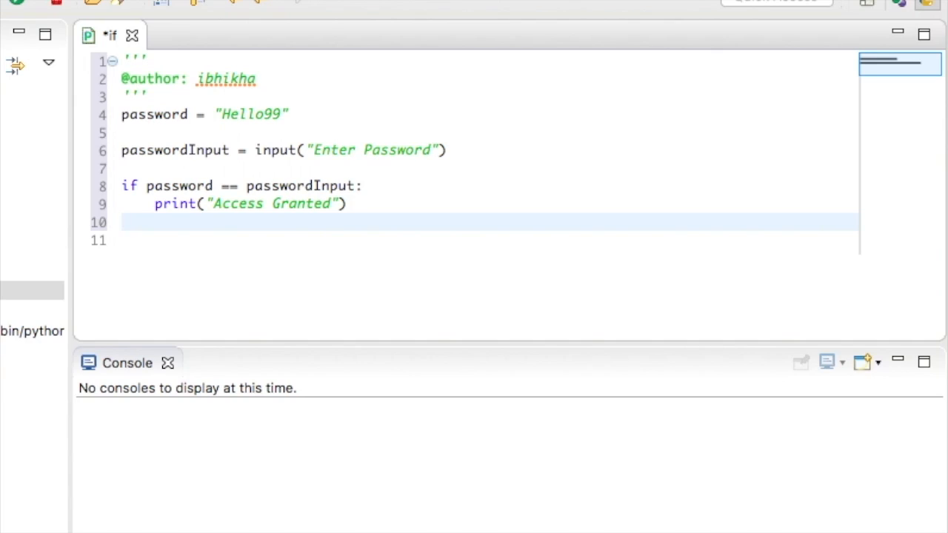
Step: Add an else: branch on line 10 that prints "Access Denied"
click(122, 222)
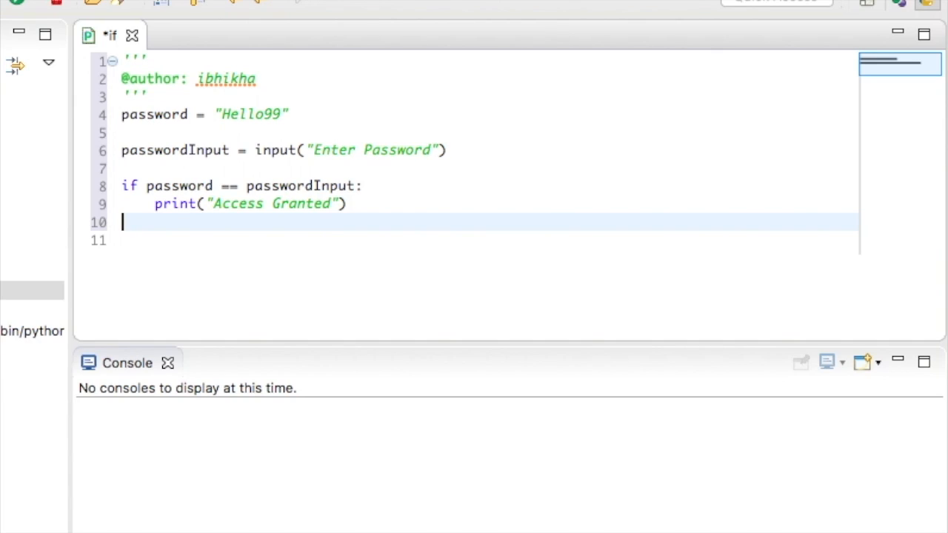
text(else:)
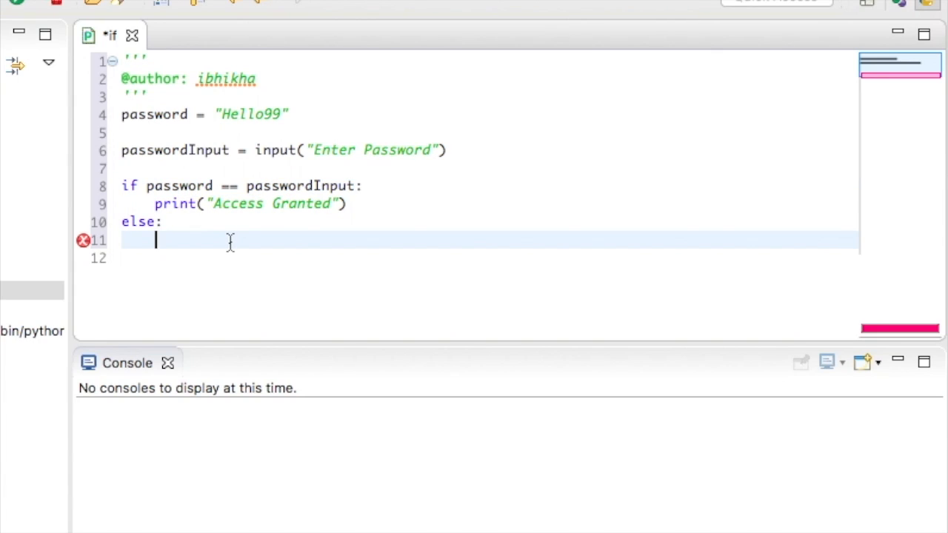
text(print)
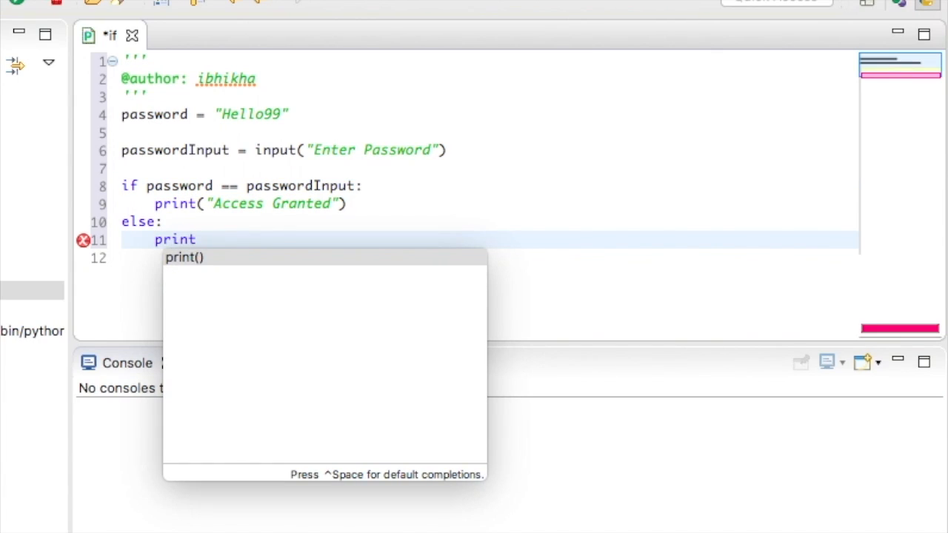
text((""))
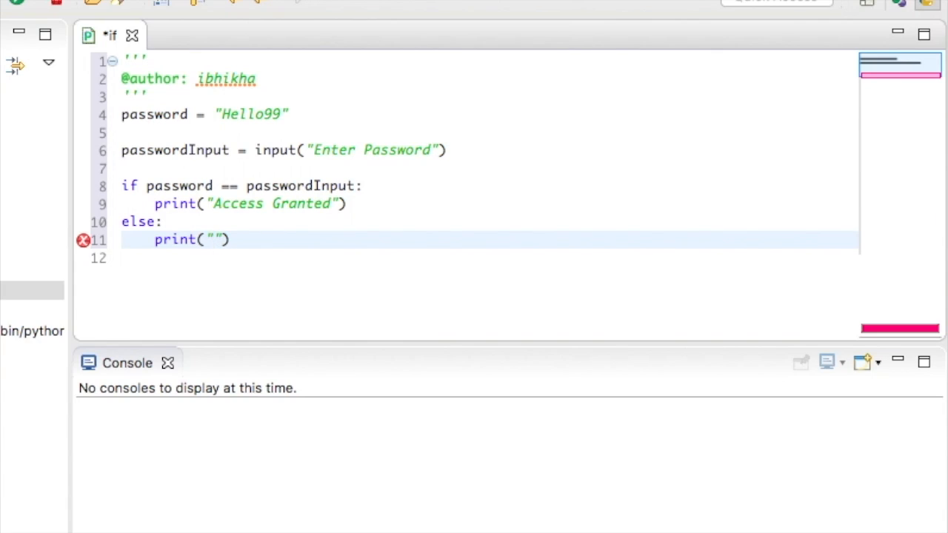
text(Acce)
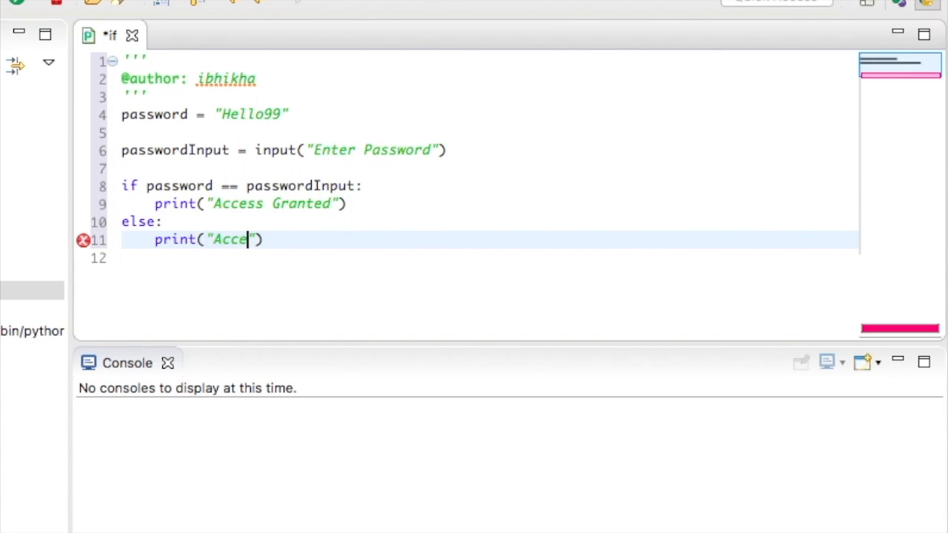
text(ss Deni)
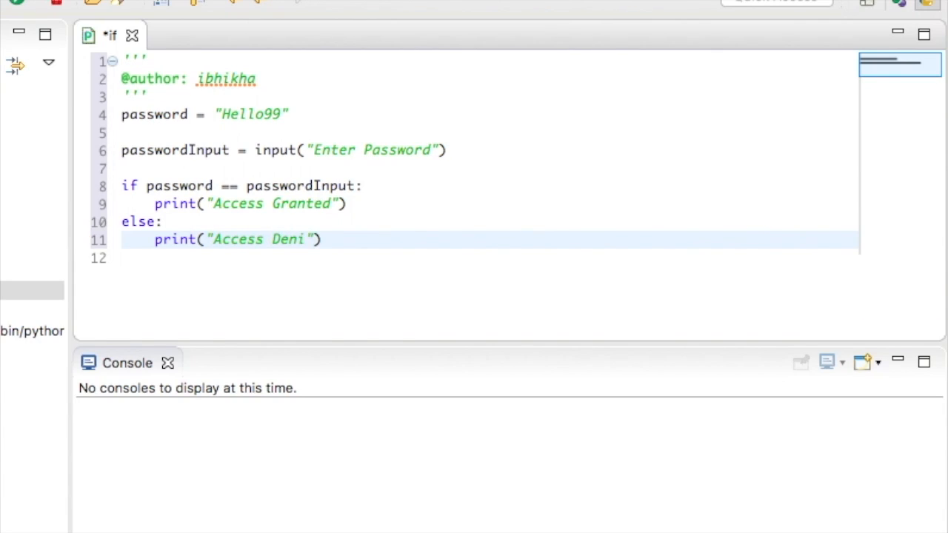
text(ed)
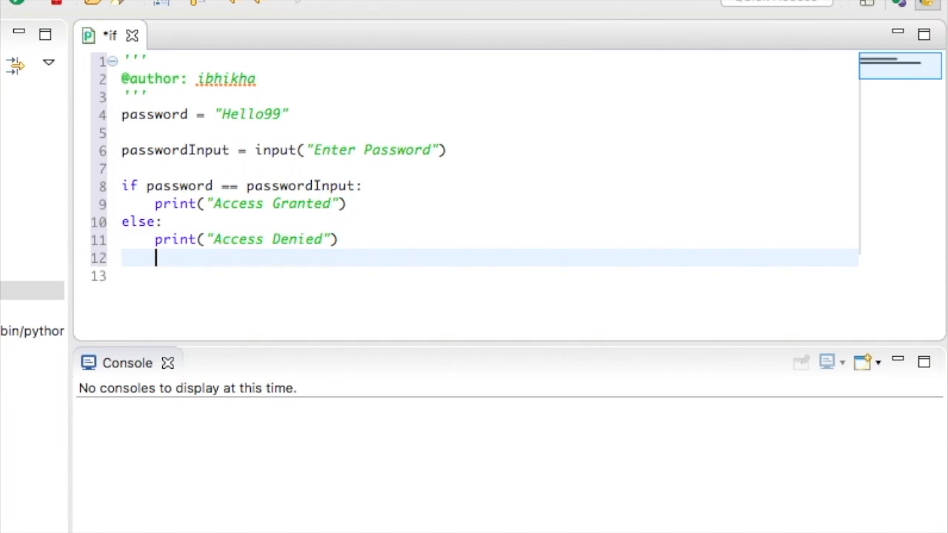
mouse_move(37, 44)
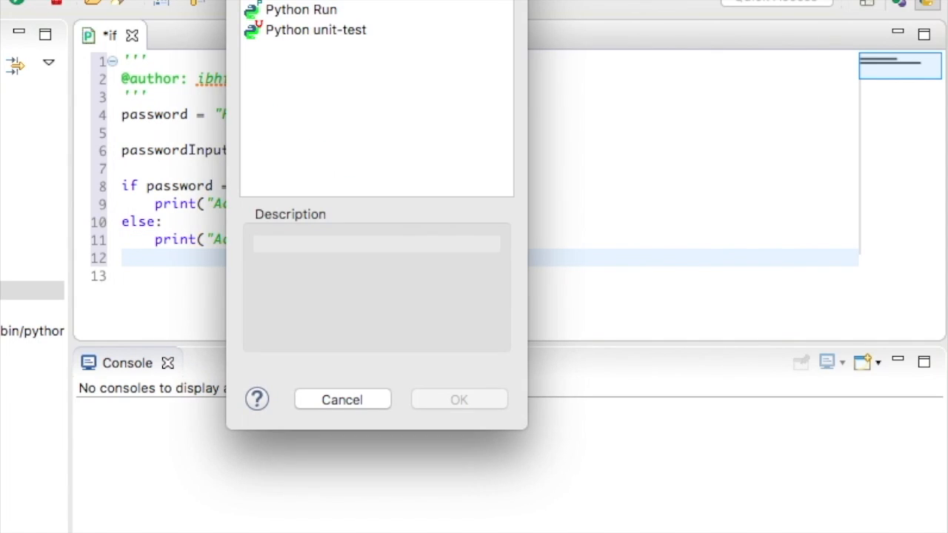
Step: Run the script as a Python Run, saving the file on launch
click(301, 9)
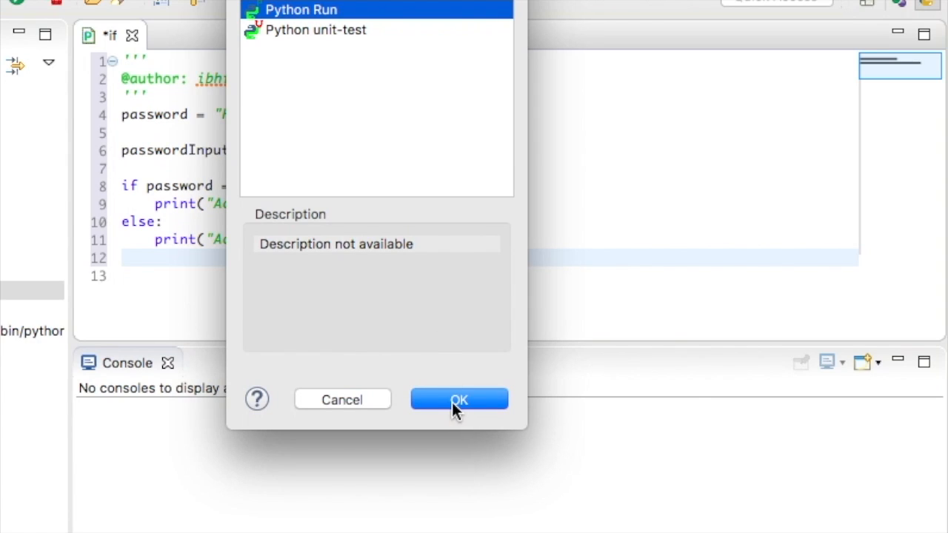
click(459, 399)
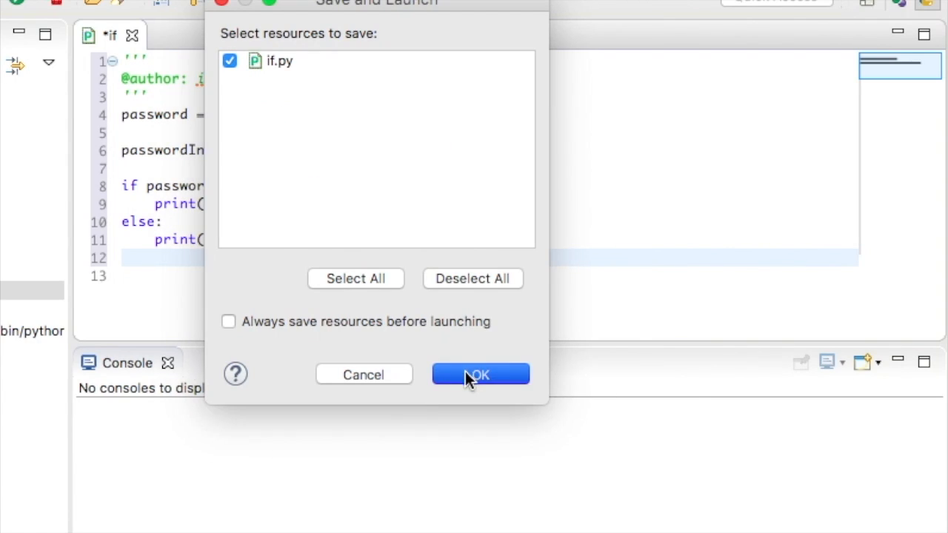
click(480, 374)
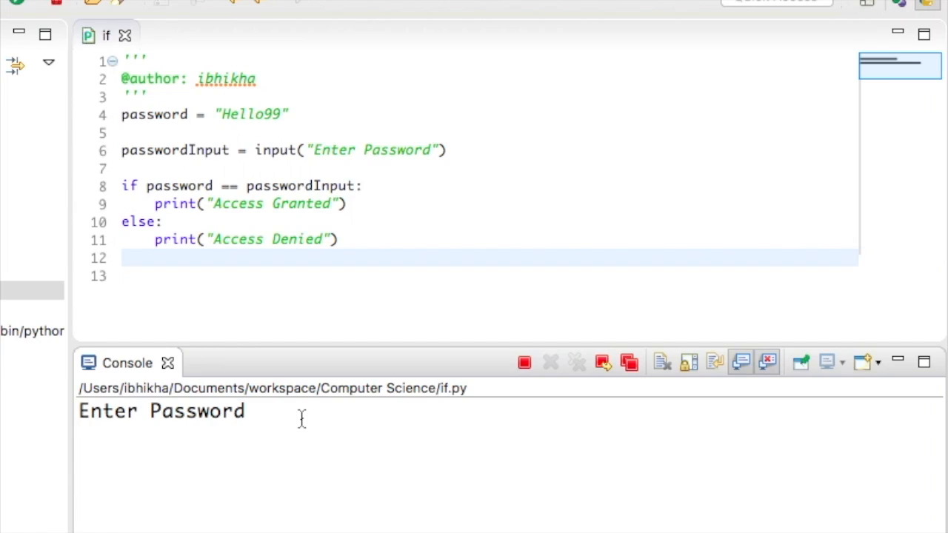
click(246, 411)
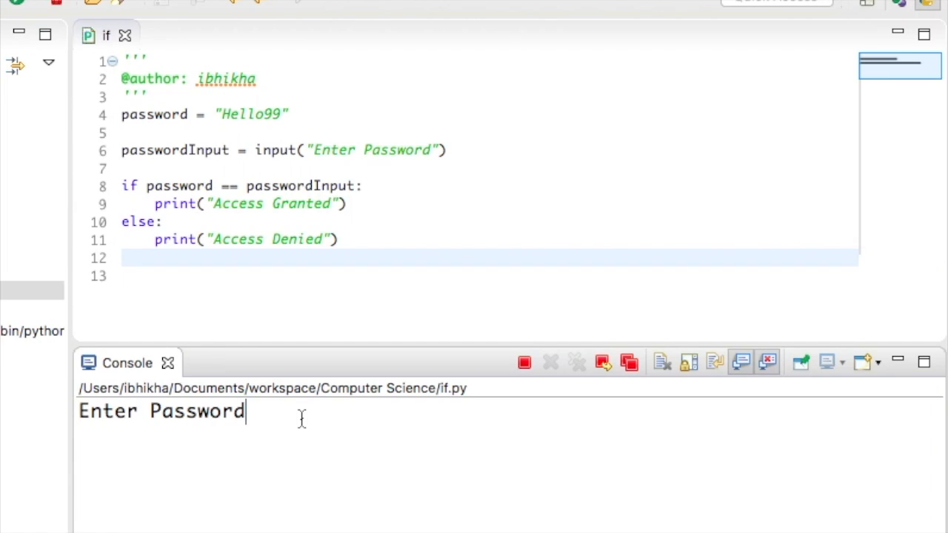
text(Hello99)
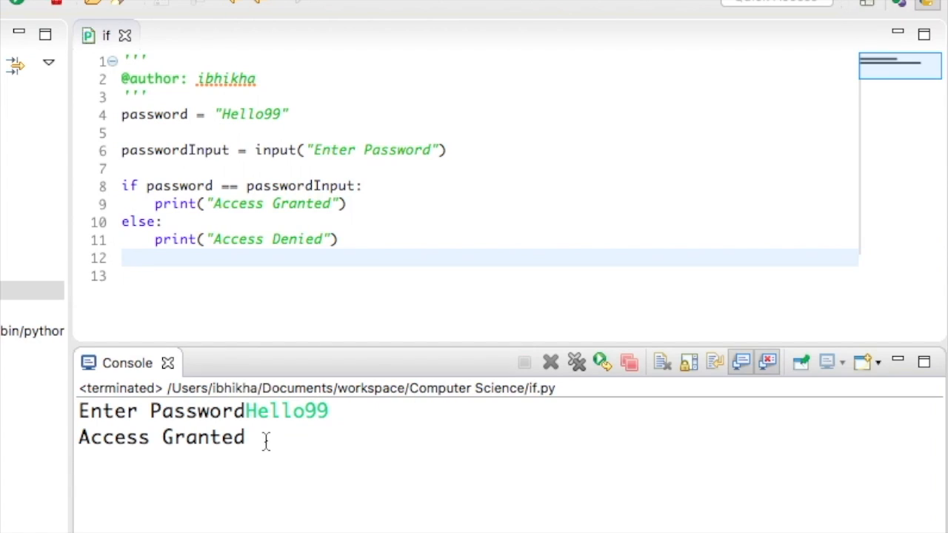
double_click(162, 436)
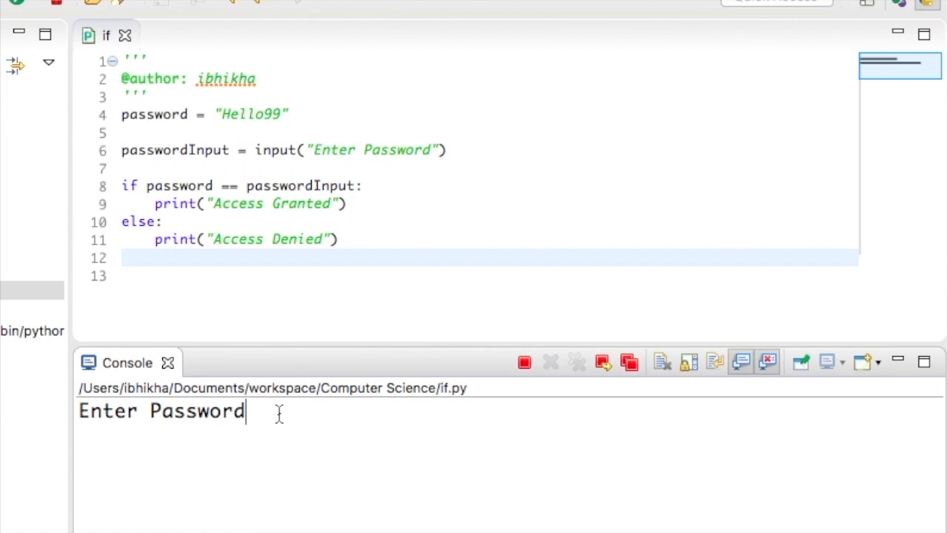
text(dfhghi)
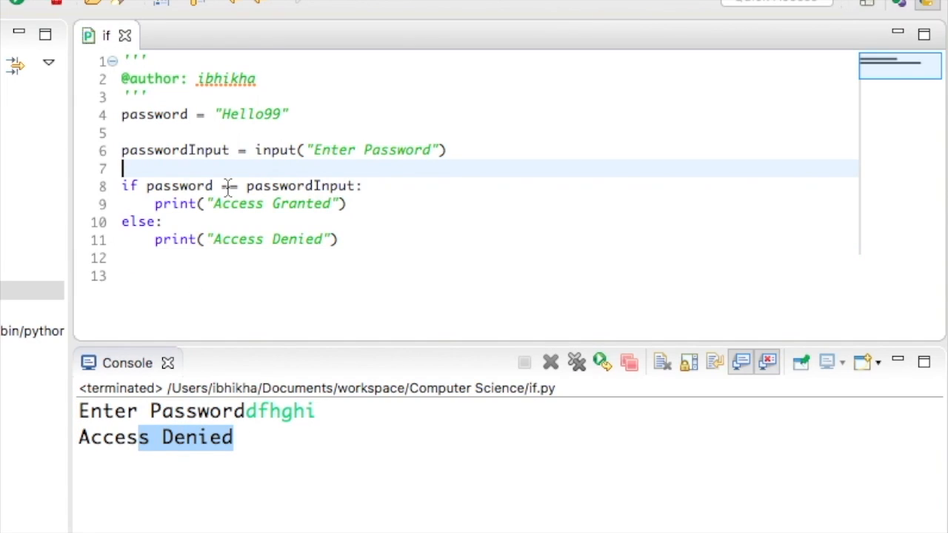
mouse_move(237, 181)
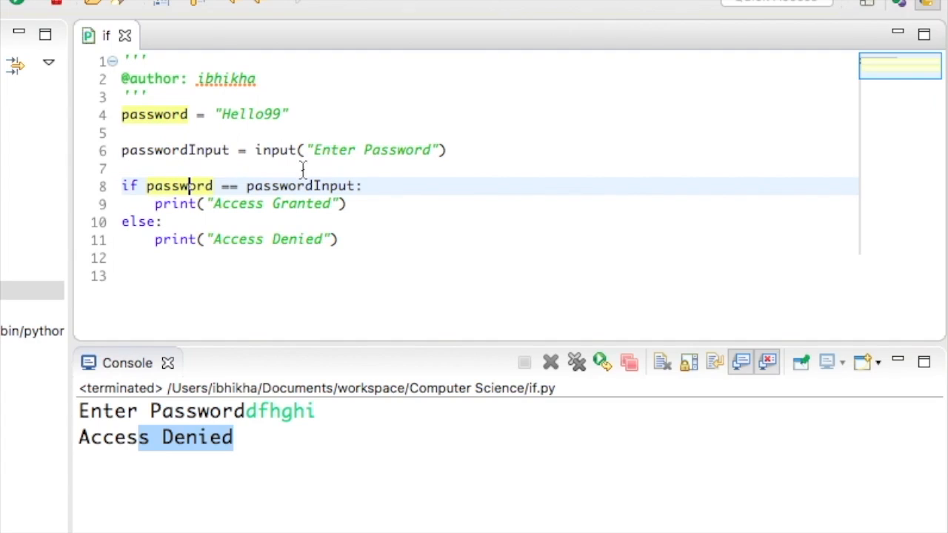
mouse_move(212, 185)
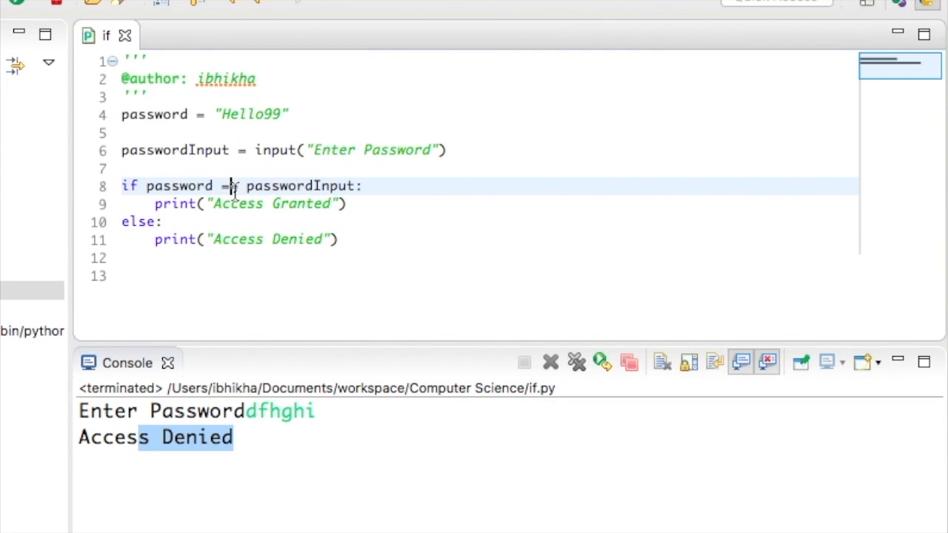
mouse_move(282, 186)
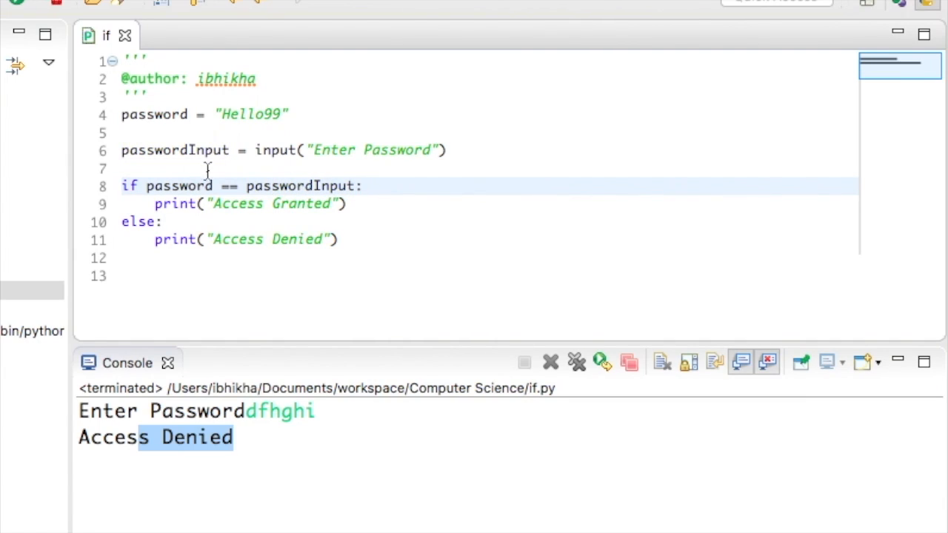
mouse_move(331, 185)
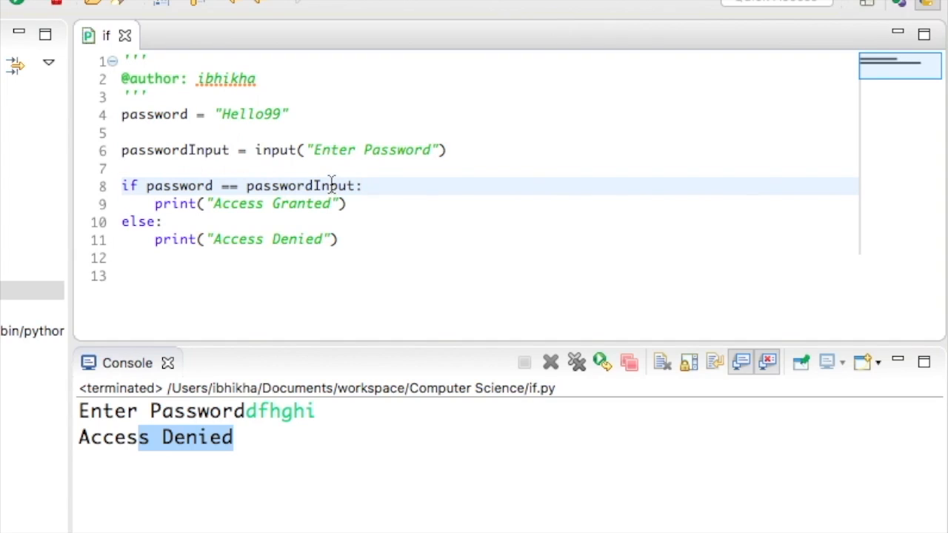